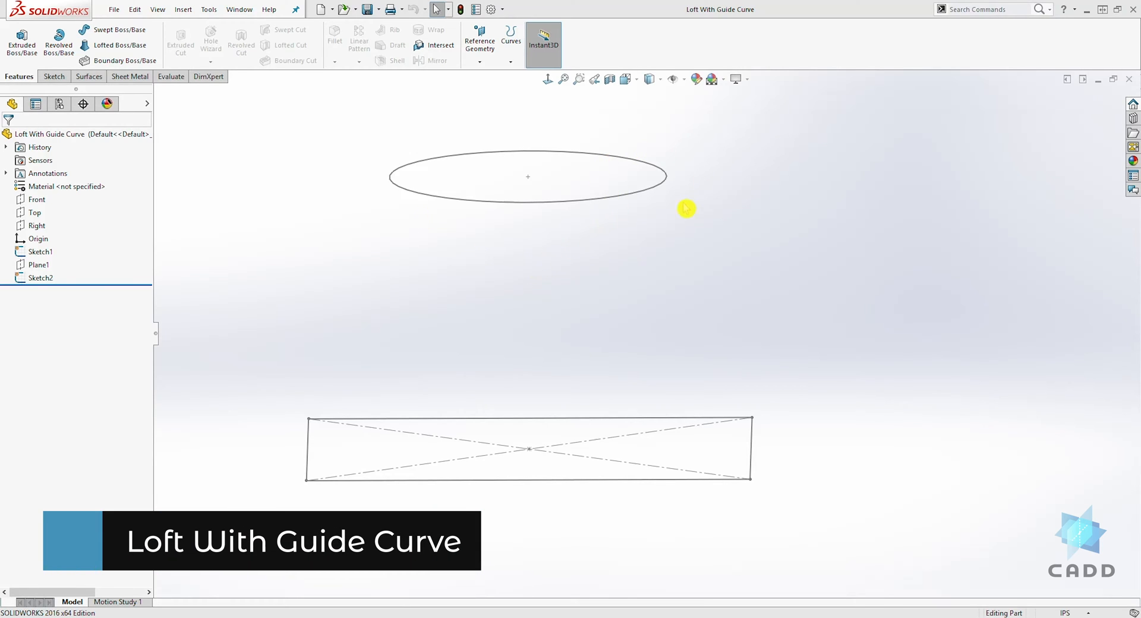
pyautogui.moveTo(594, 202)
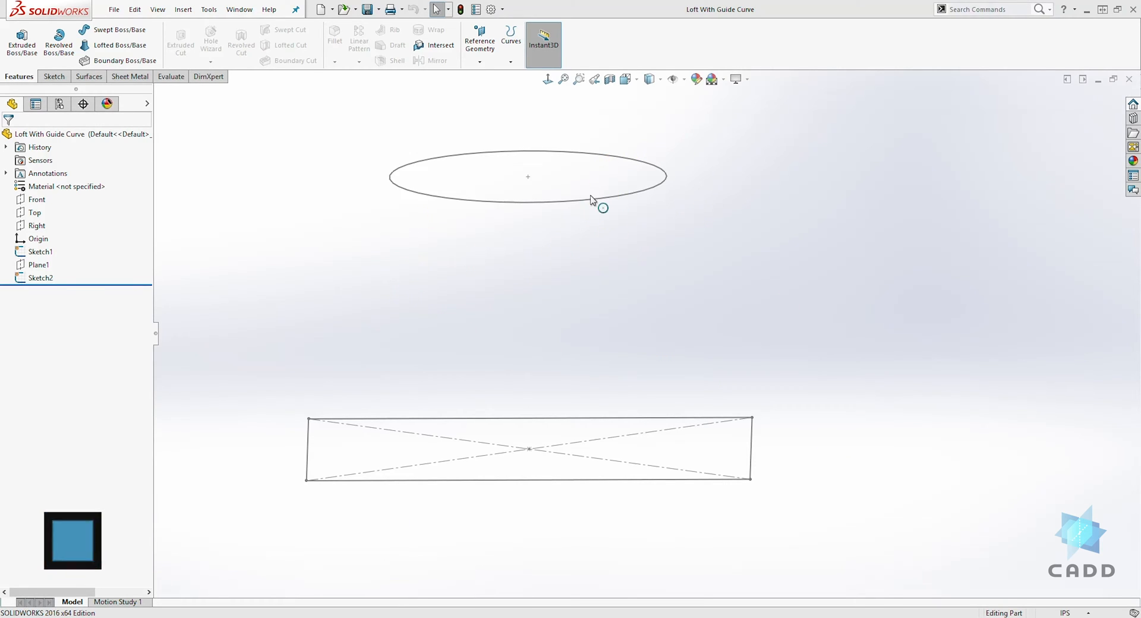
# Step: Orbit the model so the ellipse and rectangle show on separate parallel planes
pyautogui.moveTo(627, 203); pyautogui.dragTo(624, 273)
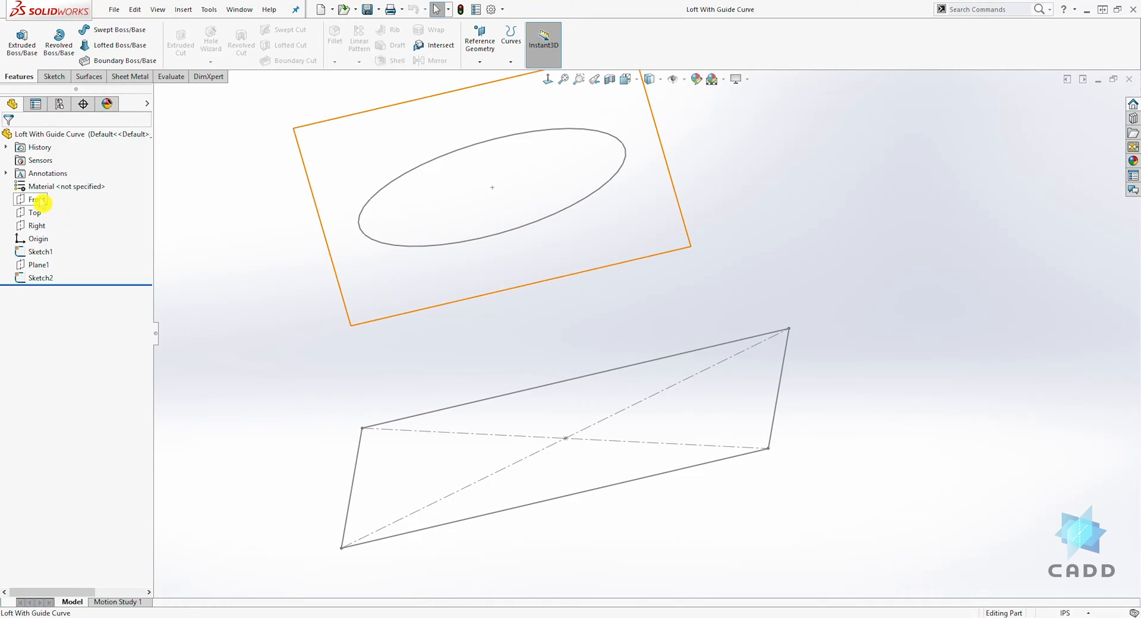
# Step: Sketch a spline on the Front plane from the ellipse's right end down to the rectangle
pyautogui.click(36, 200)
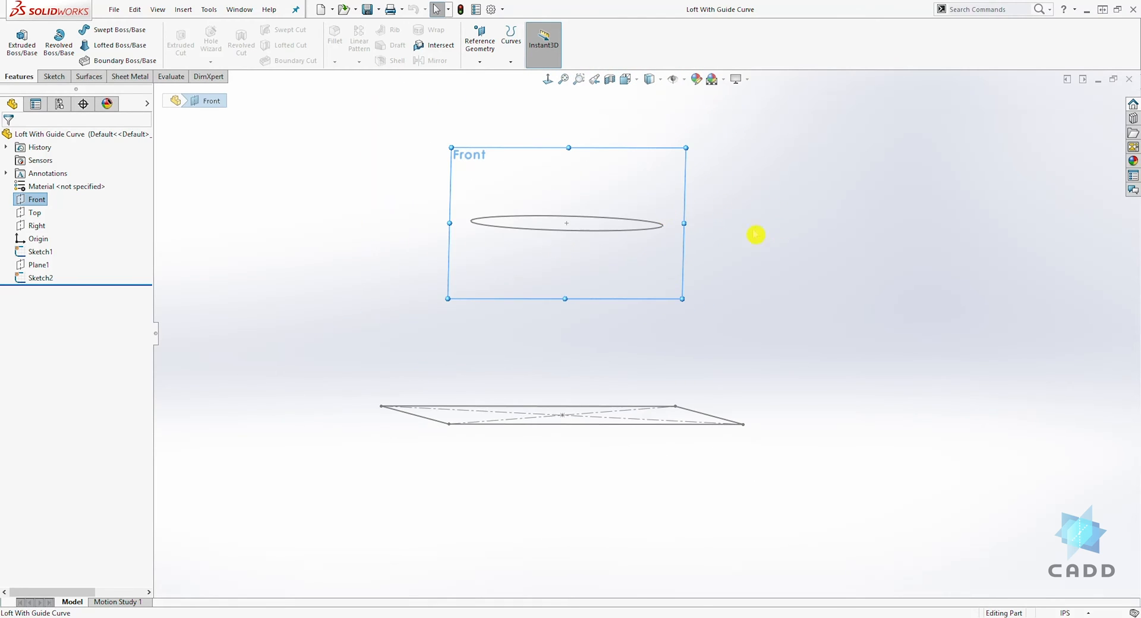
pyautogui.click(53, 76)
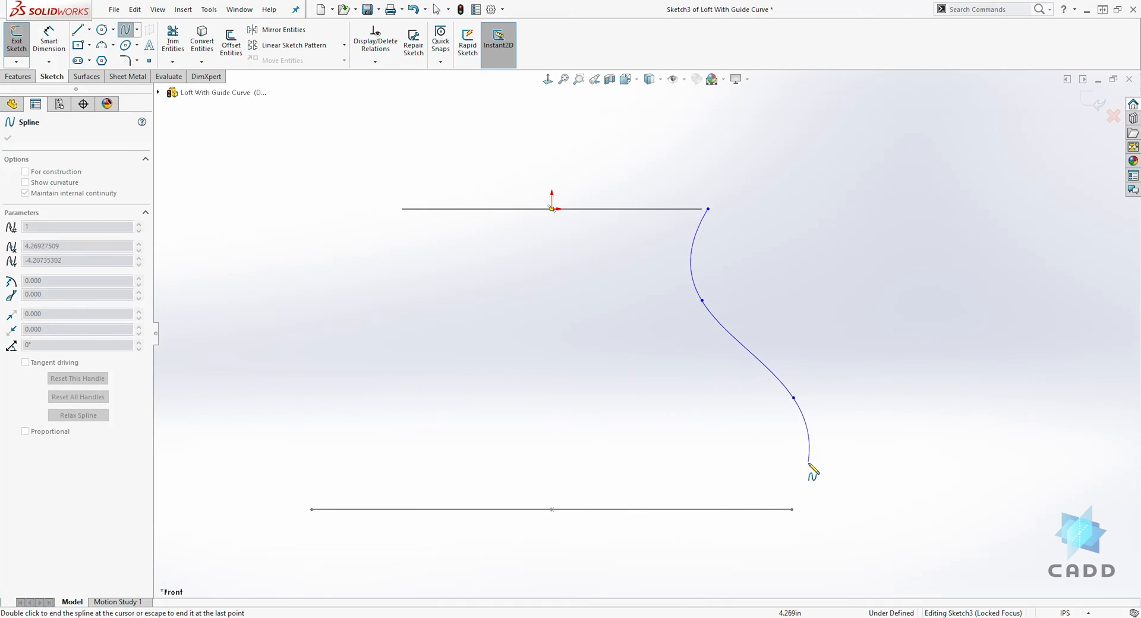
pyautogui.rightClick(811, 469)
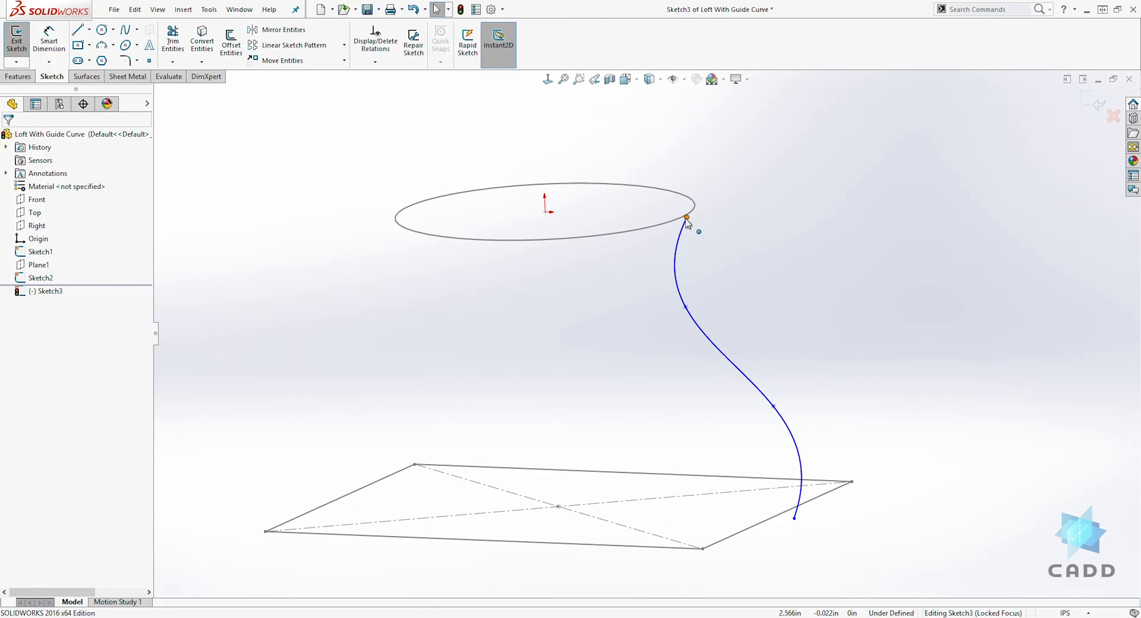
# Step: Pierce the spline's ends to the ellipse and the rectangle corner, finishing Sketch3
pyautogui.click(685, 217)
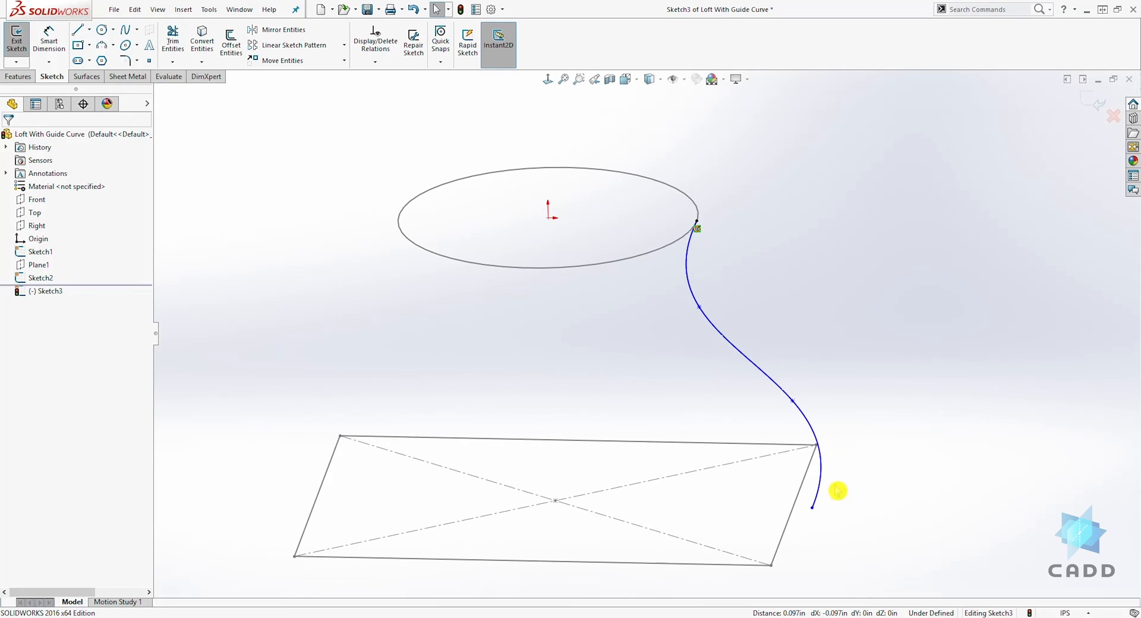
pyautogui.click(837, 489)
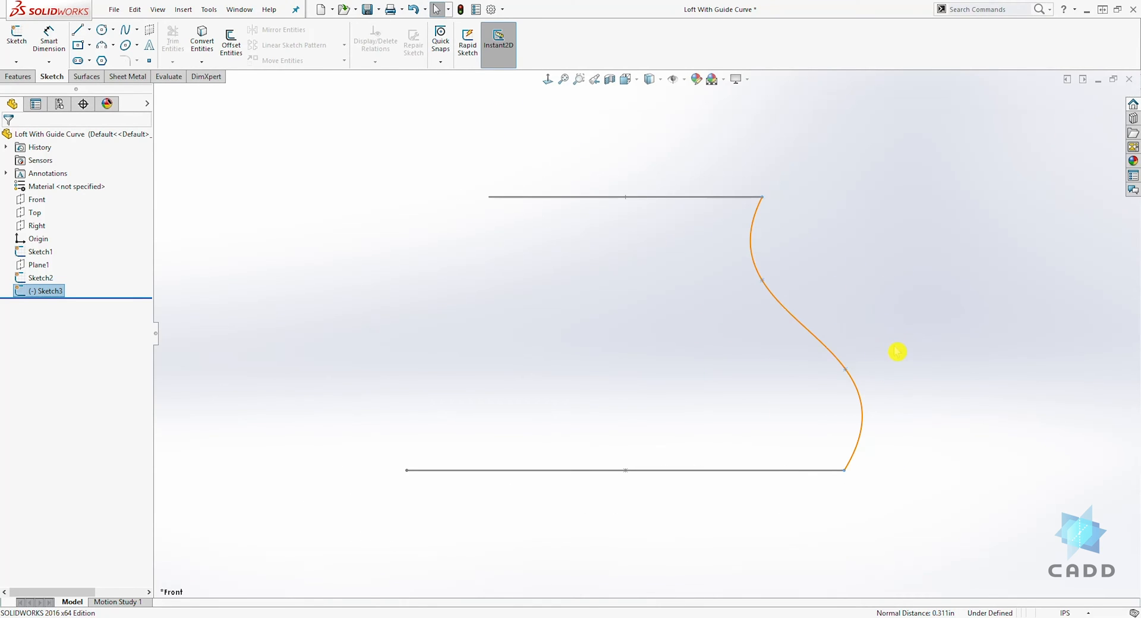
pyautogui.moveTo(394, 187)
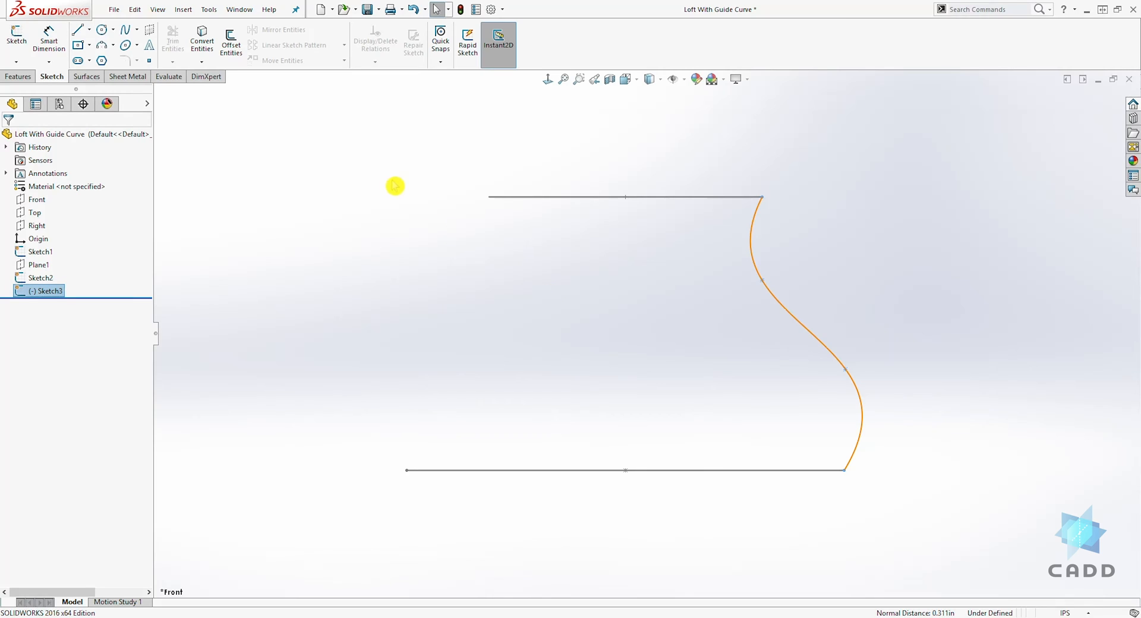
pyautogui.moveTo(686, 279)
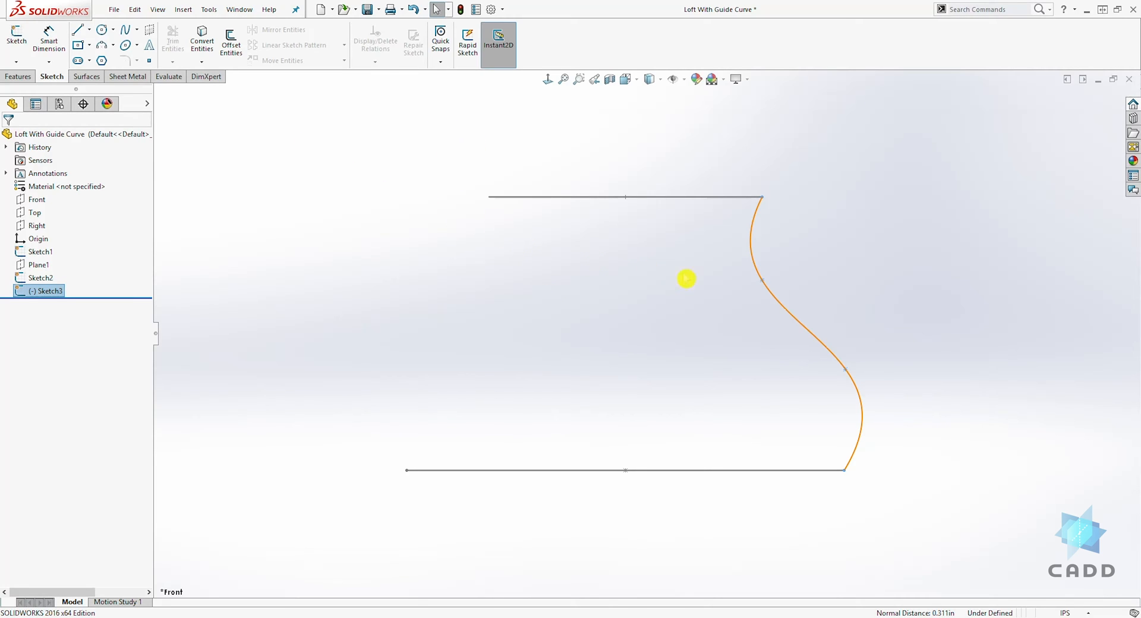
pyautogui.moveTo(912, 316)
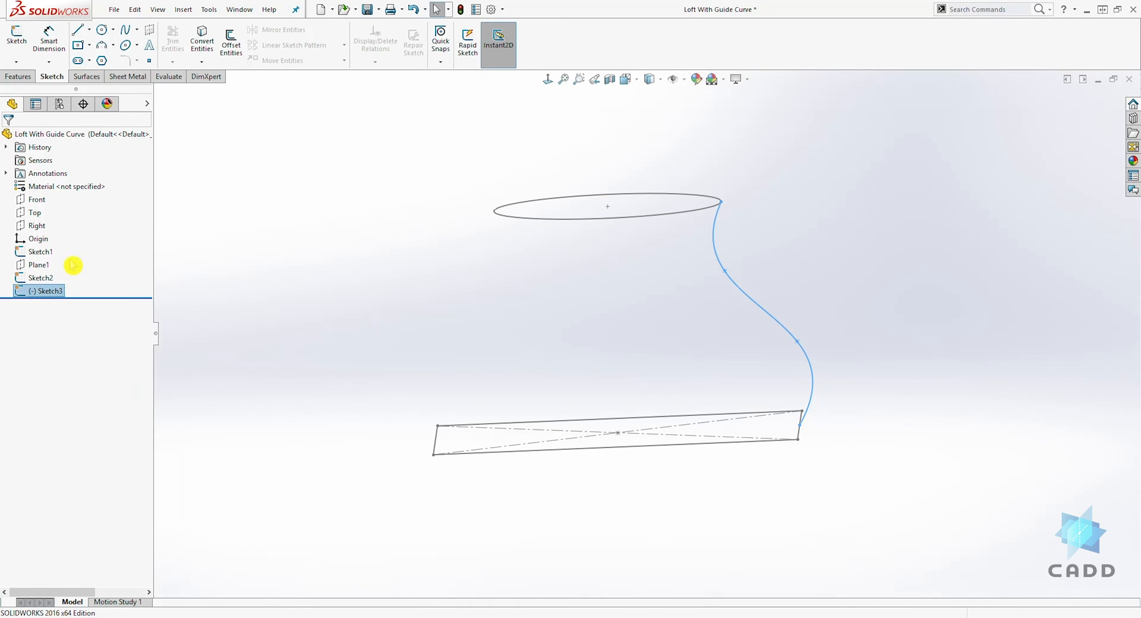
# Step: Edit Sketch3 and dimension the spline points 2.50, 1.50, 3.00 and 4.00 to fully define it
pyautogui.doubleClick(48, 290)
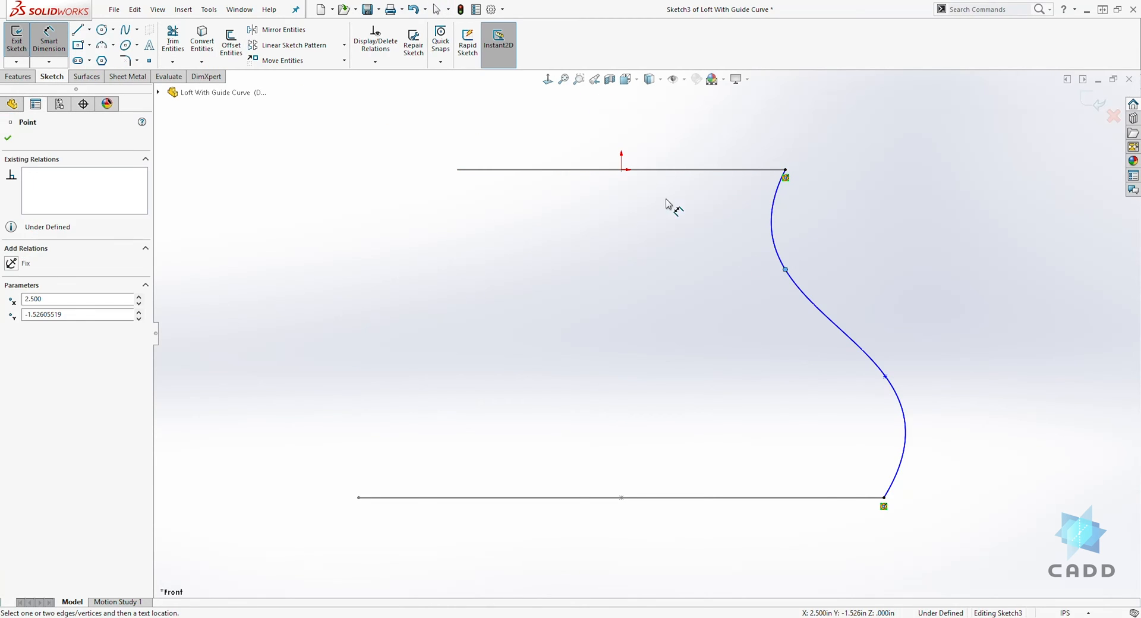
pyautogui.click(621, 168)
pyautogui.write('2.')
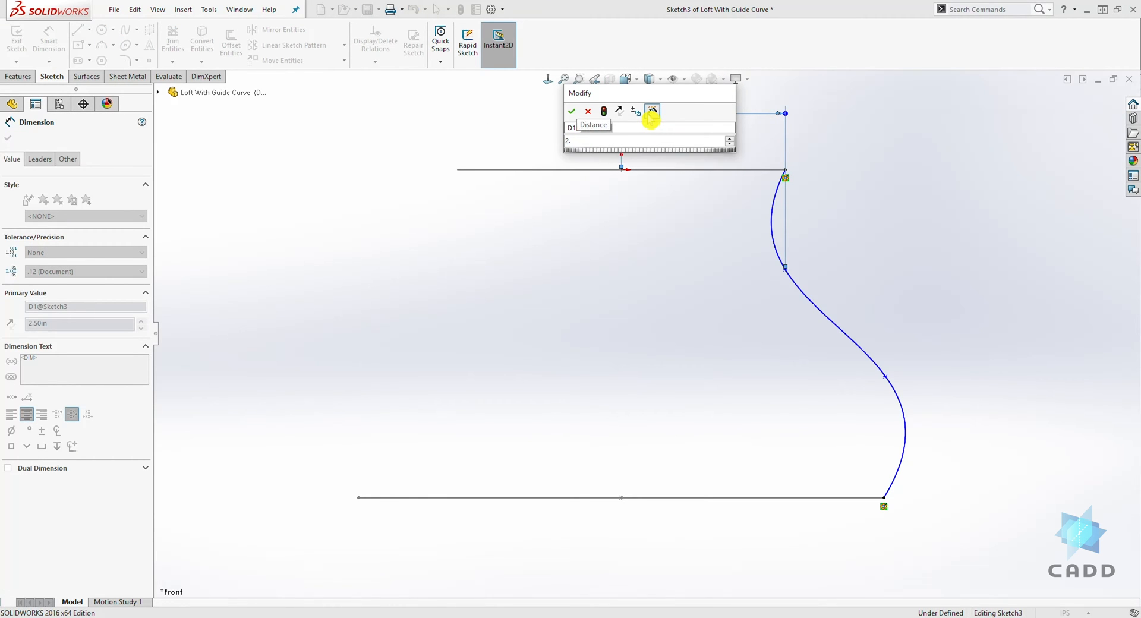
pyautogui.click(571, 111)
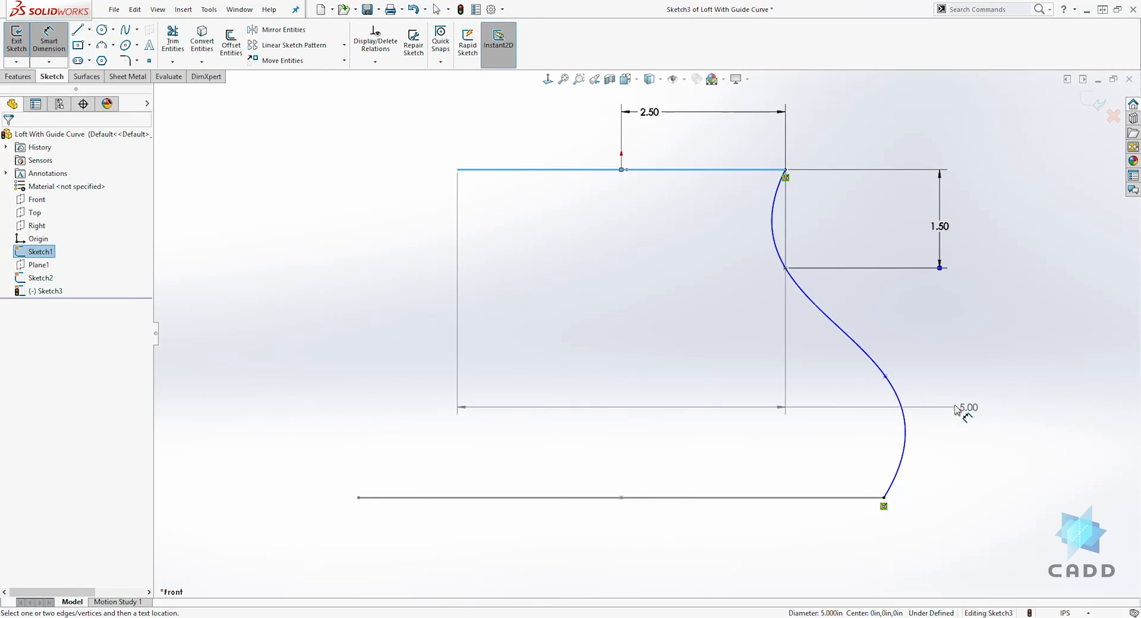
pyautogui.click(966, 407)
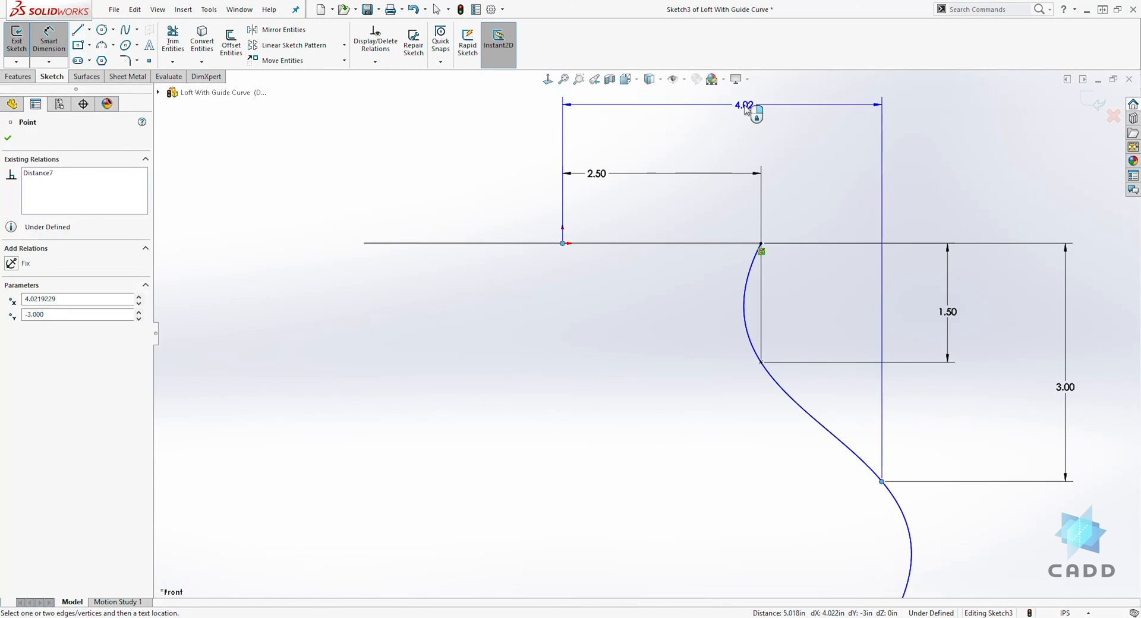
pyautogui.click(744, 105)
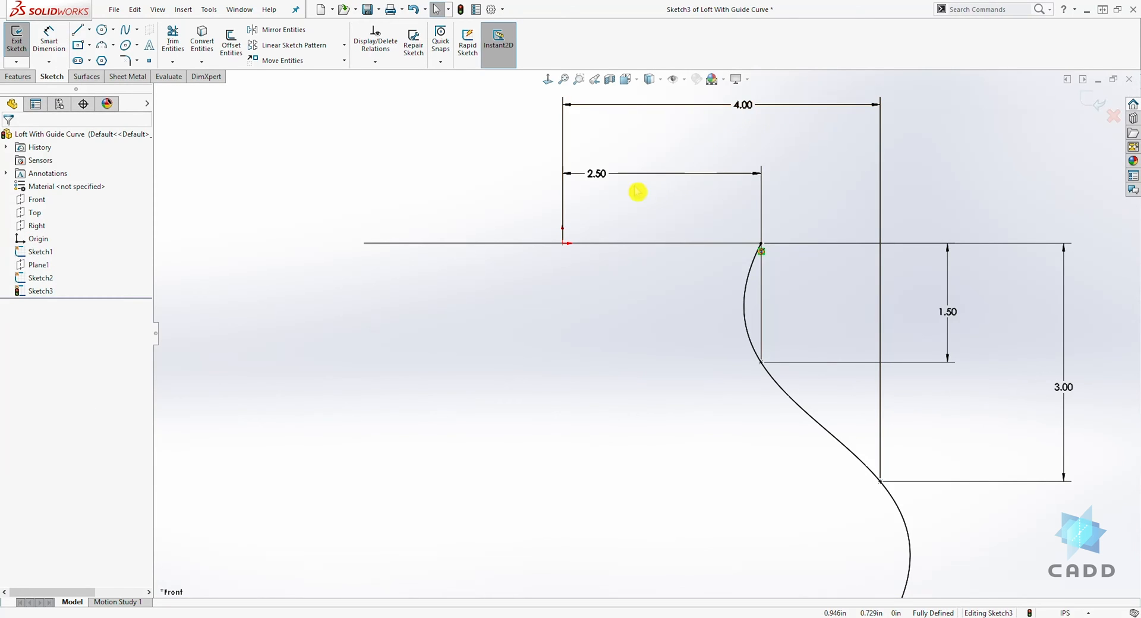
pyautogui.moveTo(963, 416)
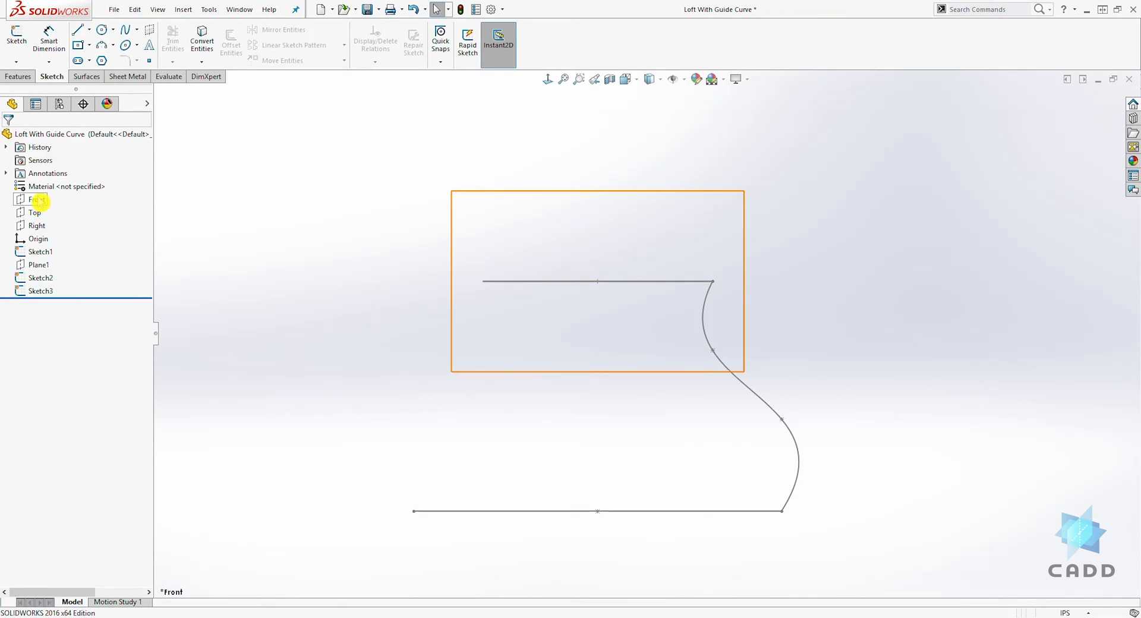
# Step: Sketch a left-side spline on the Front plane and pierce its top end to the ellipse
pyautogui.click(35, 199)
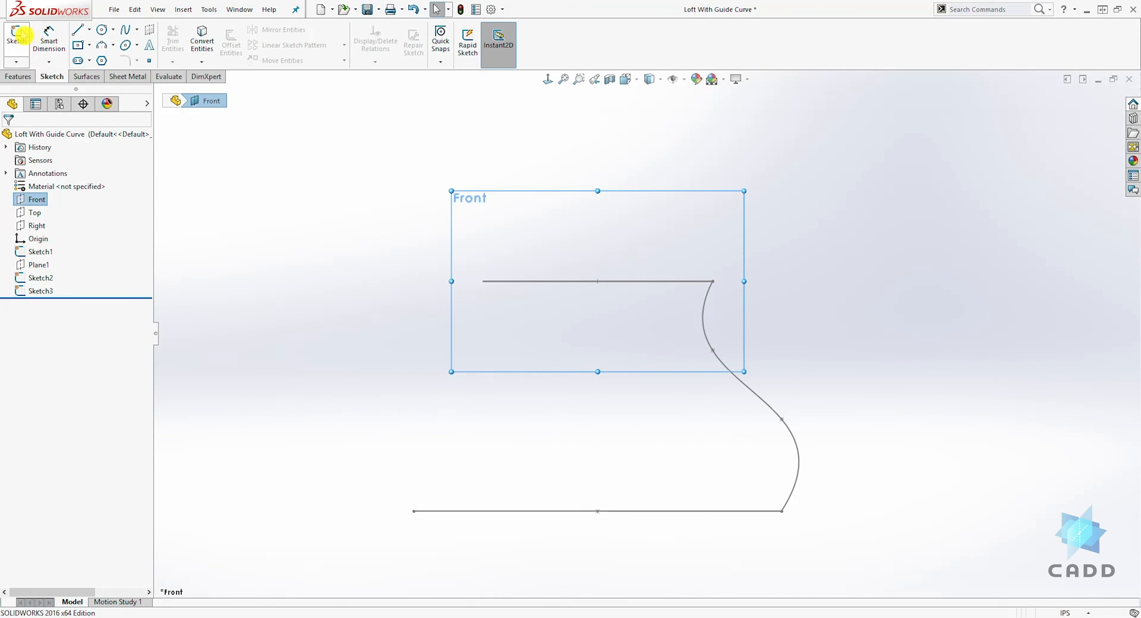
pyautogui.click(15, 38)
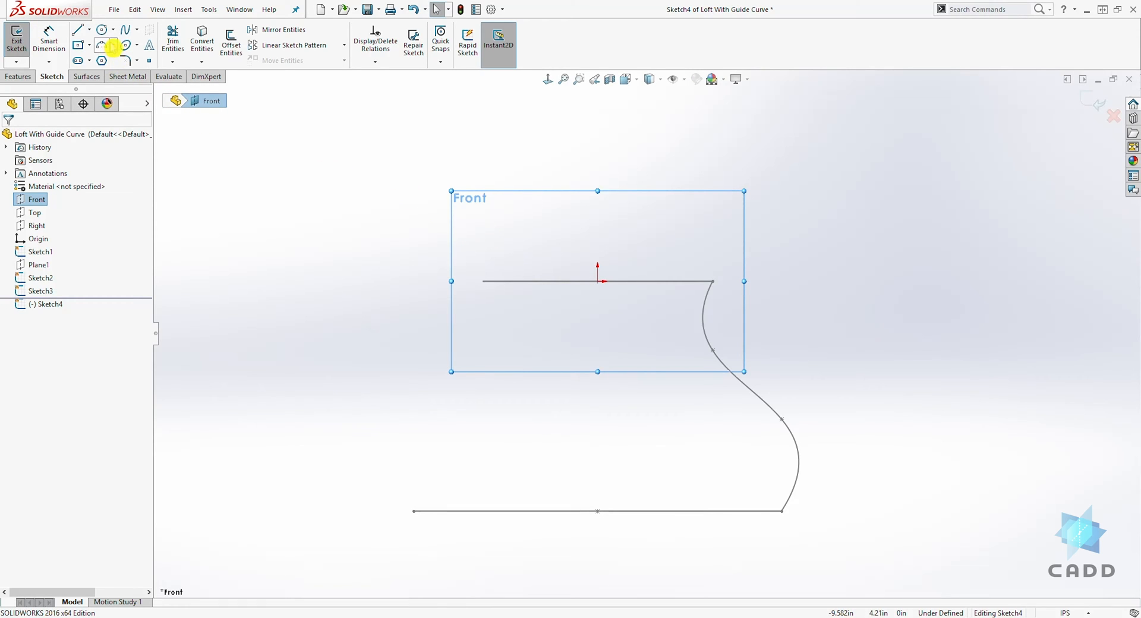
pyautogui.click(128, 28)
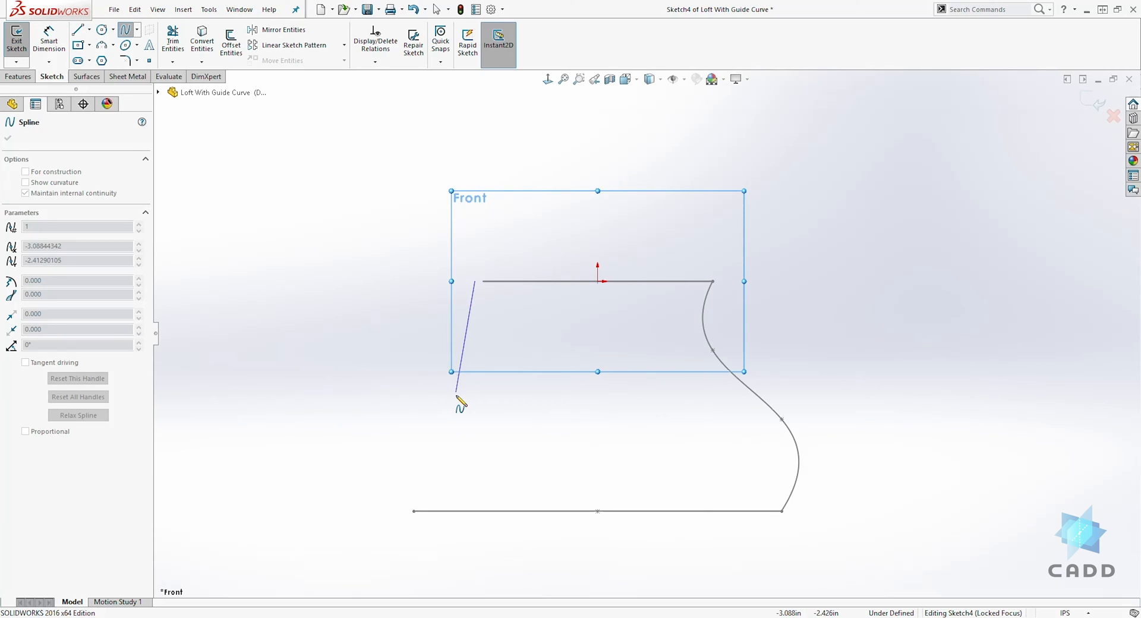
pyautogui.click(411, 510)
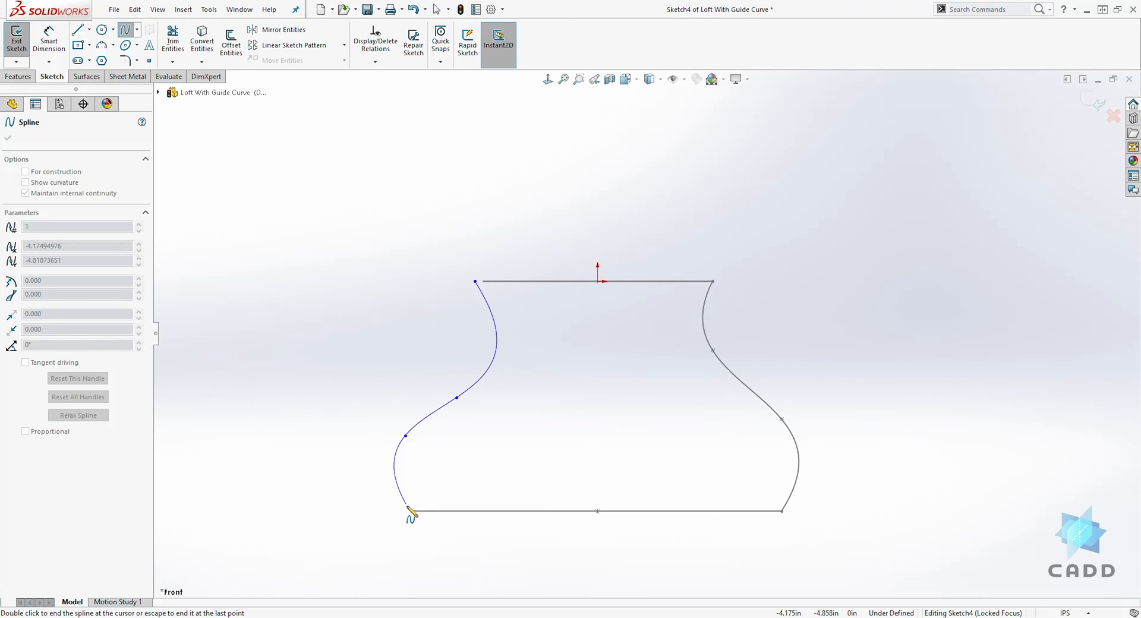
pyautogui.rightClick(411, 514)
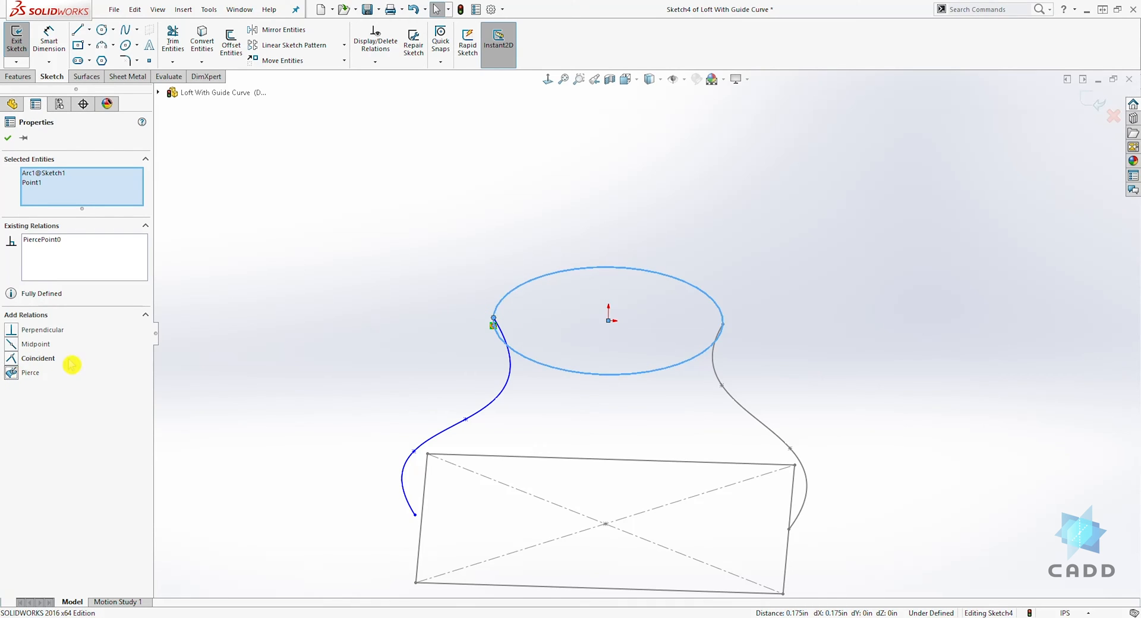
pyautogui.click(416, 516)
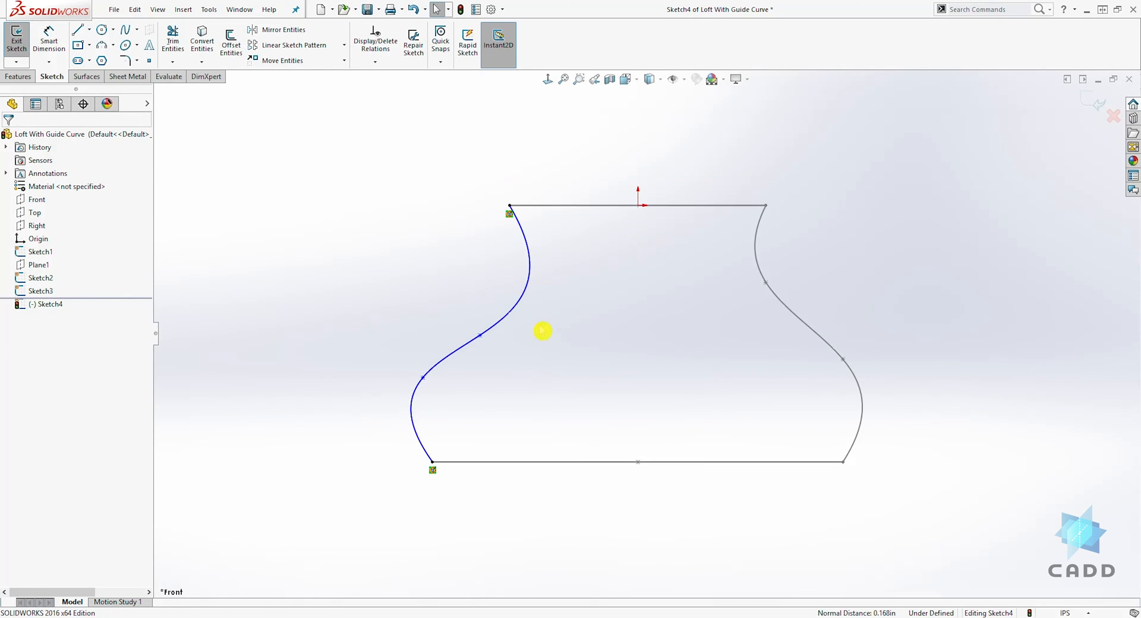
# Step: Dimension the left spline's upper point 1.44 below the top line, keeping the value
pyautogui.click(516, 282)
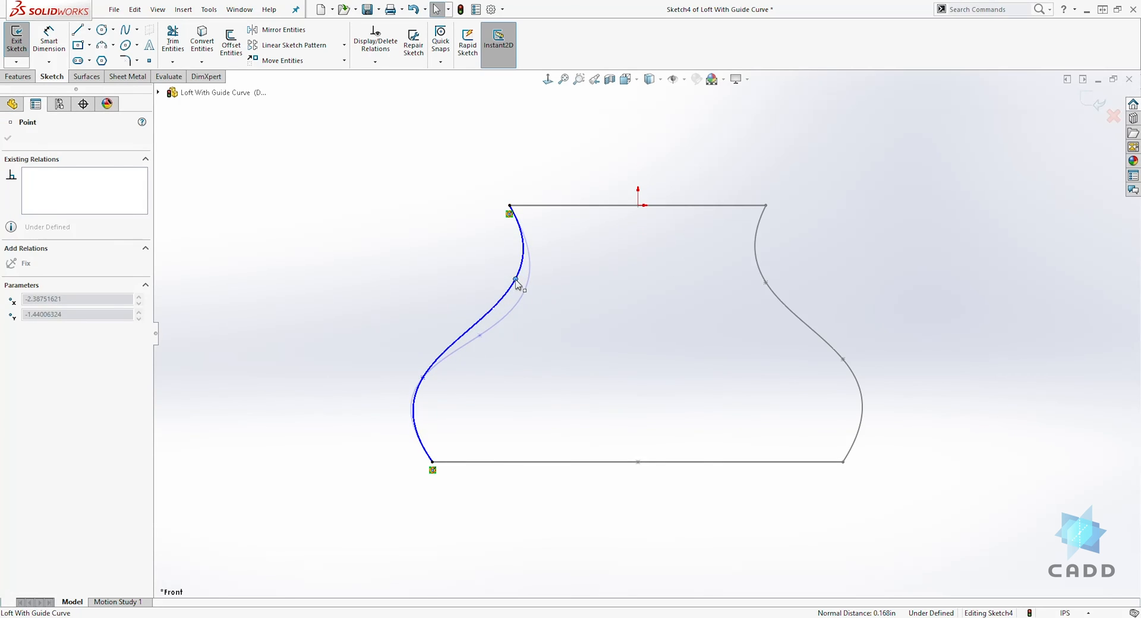
pyautogui.click(637, 209)
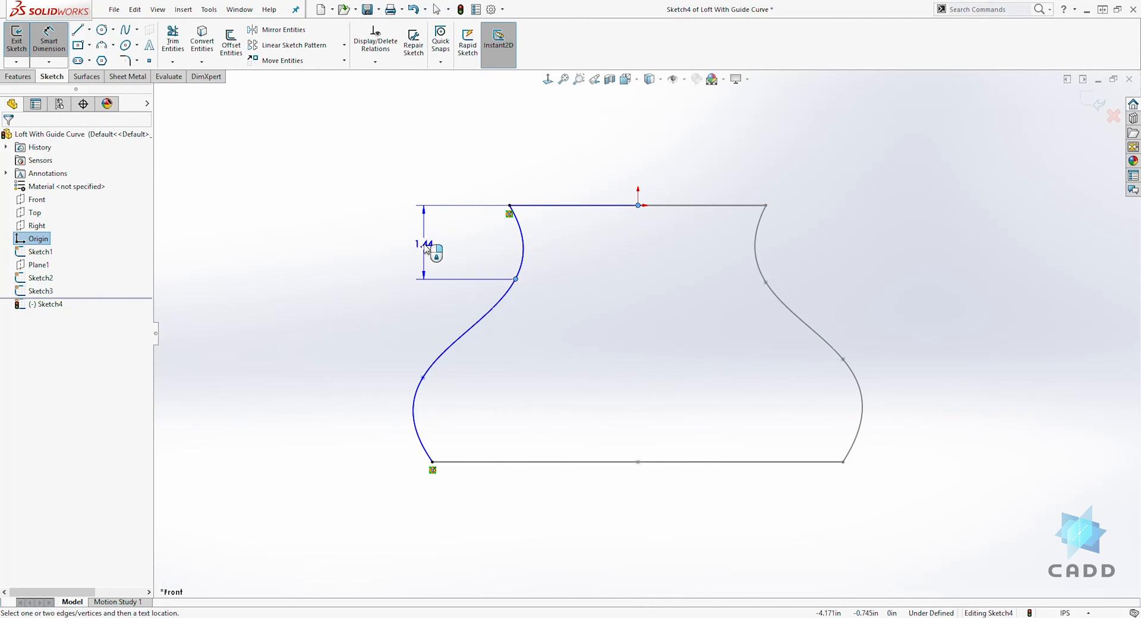
pyautogui.click(424, 253)
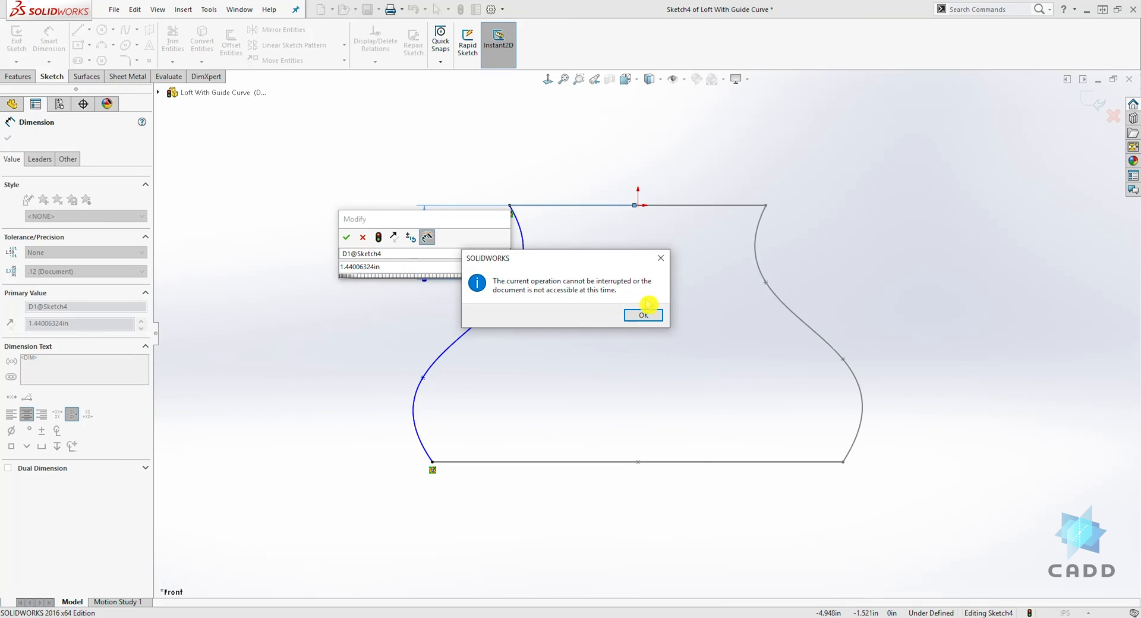
pyautogui.click(643, 315)
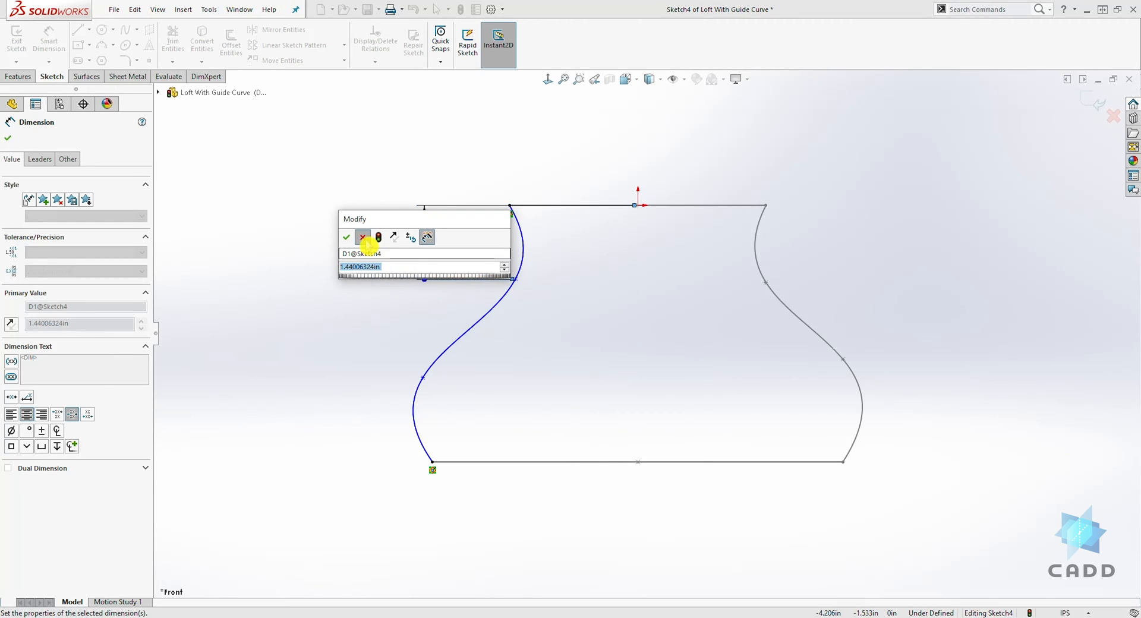
pyautogui.click(346, 238)
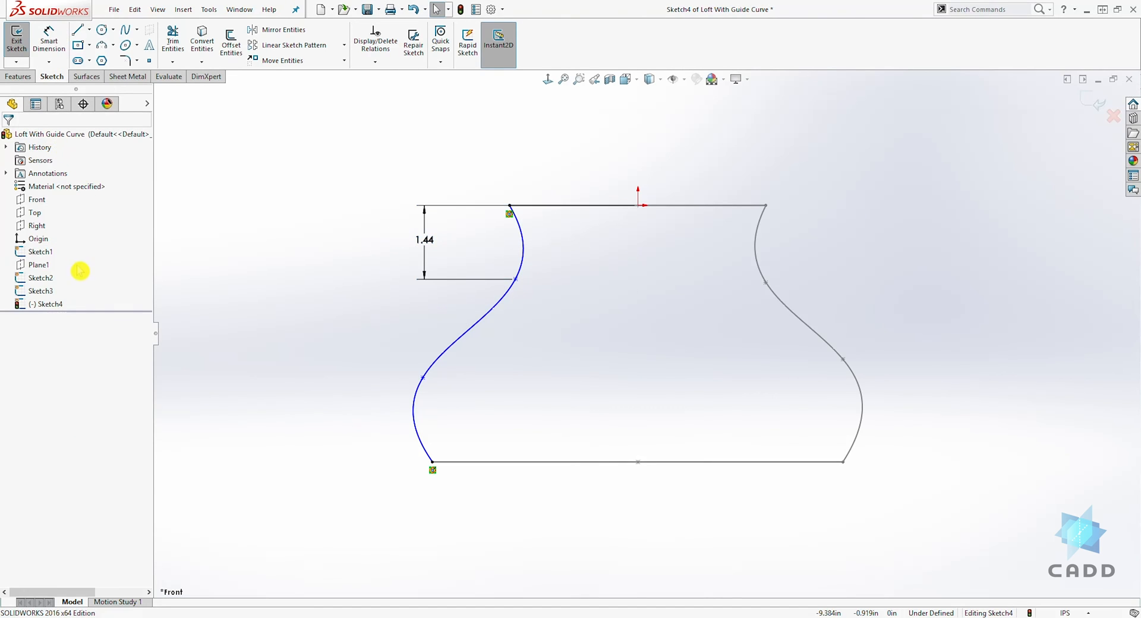
# Step: Reopen Sketch3 in the FeatureManager tree to check its dimensions
pyautogui.click(40, 290)
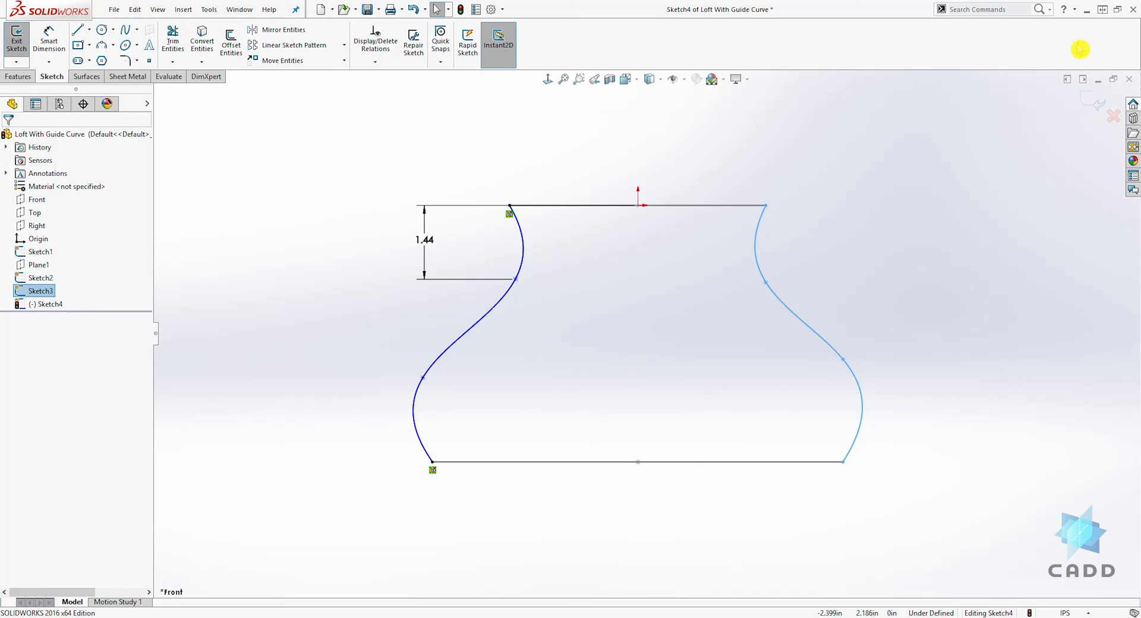
pyautogui.click(15, 37)
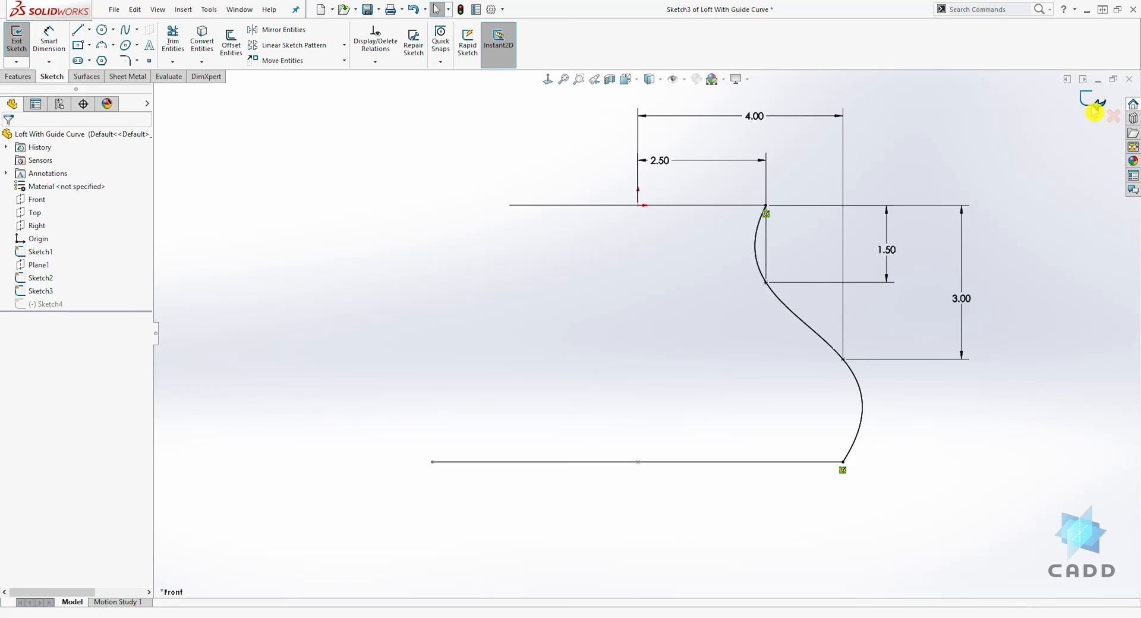
# Step: Return to Sketch4, dimension its spline 2.50, 4.00, 1.50 and 3.00, and exit the sketch
pyautogui.rightClick(49, 303)
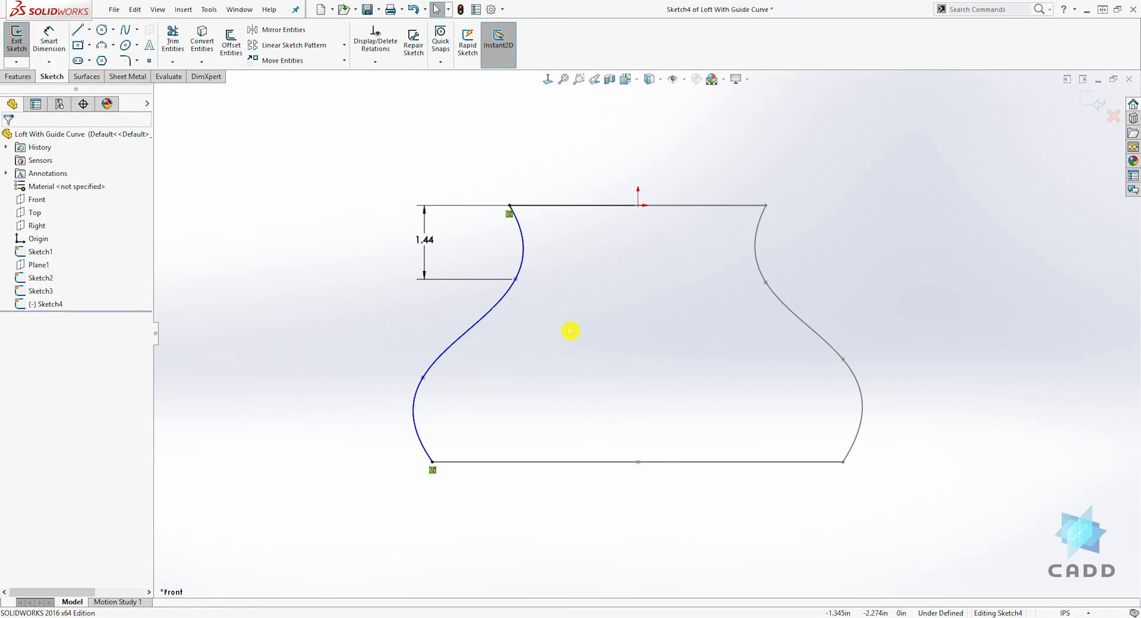
pyautogui.click(49, 38)
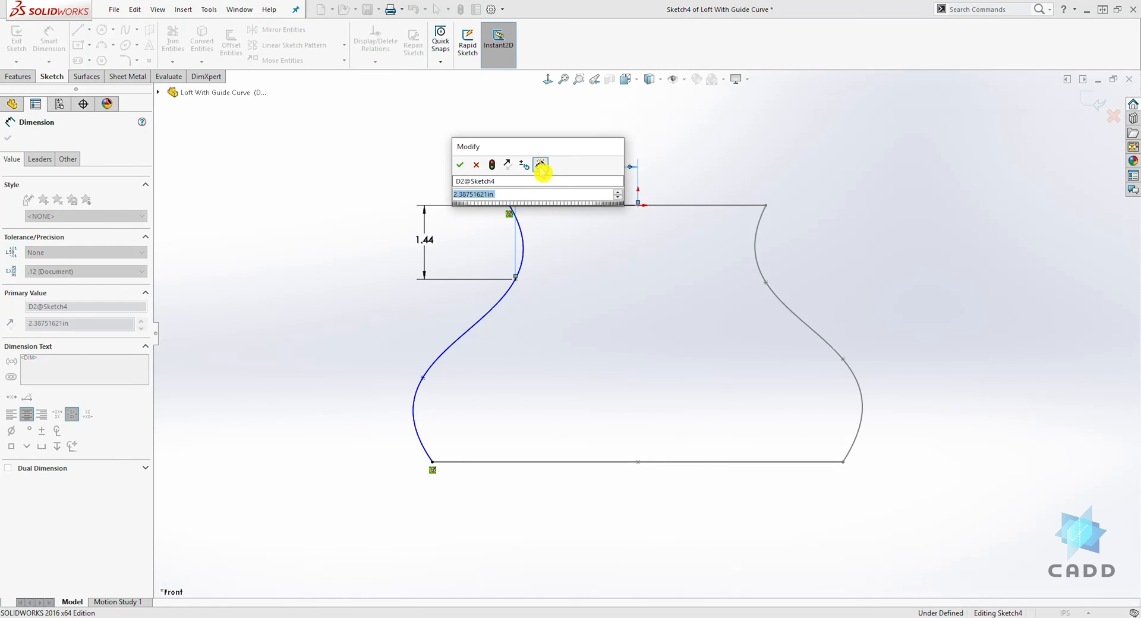
pyautogui.click(458, 164)
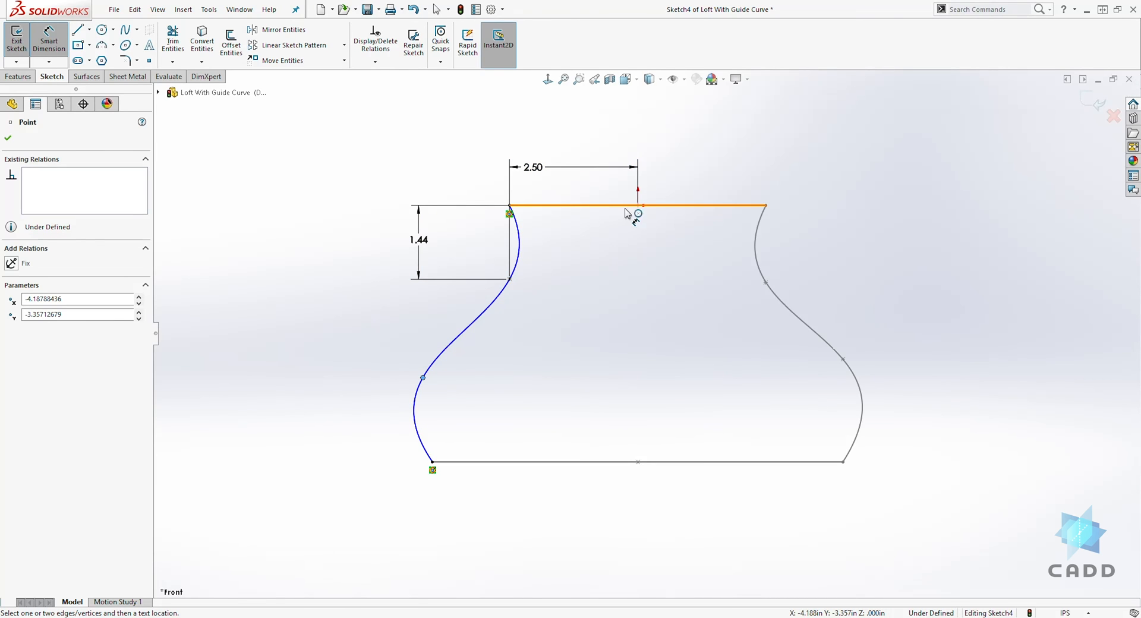
pyautogui.click(637, 202)
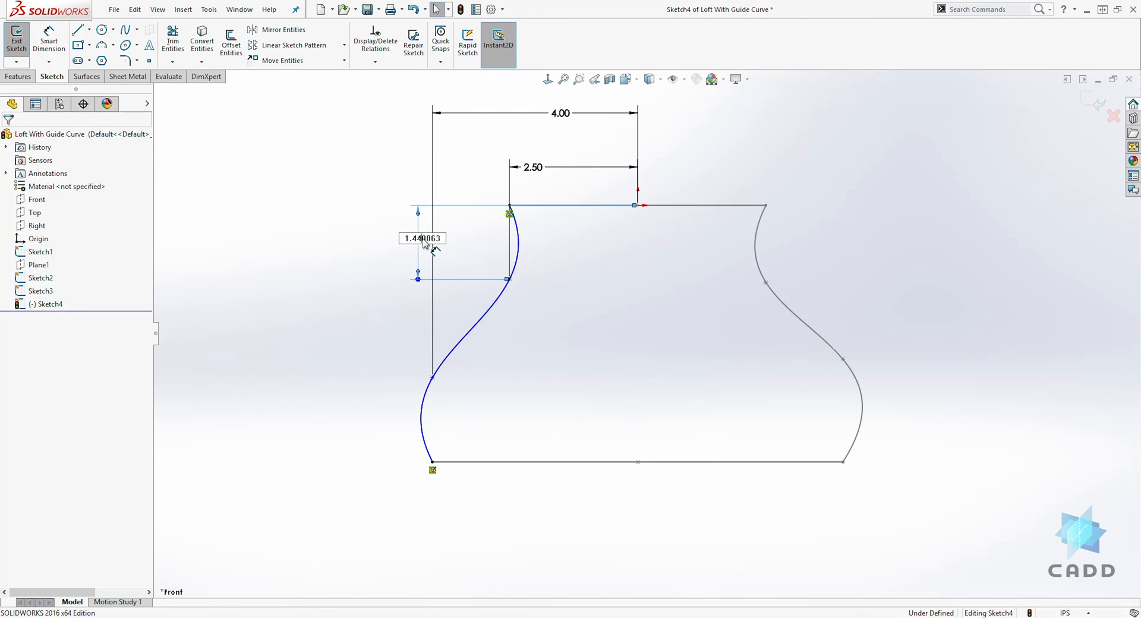
pyautogui.write('1')
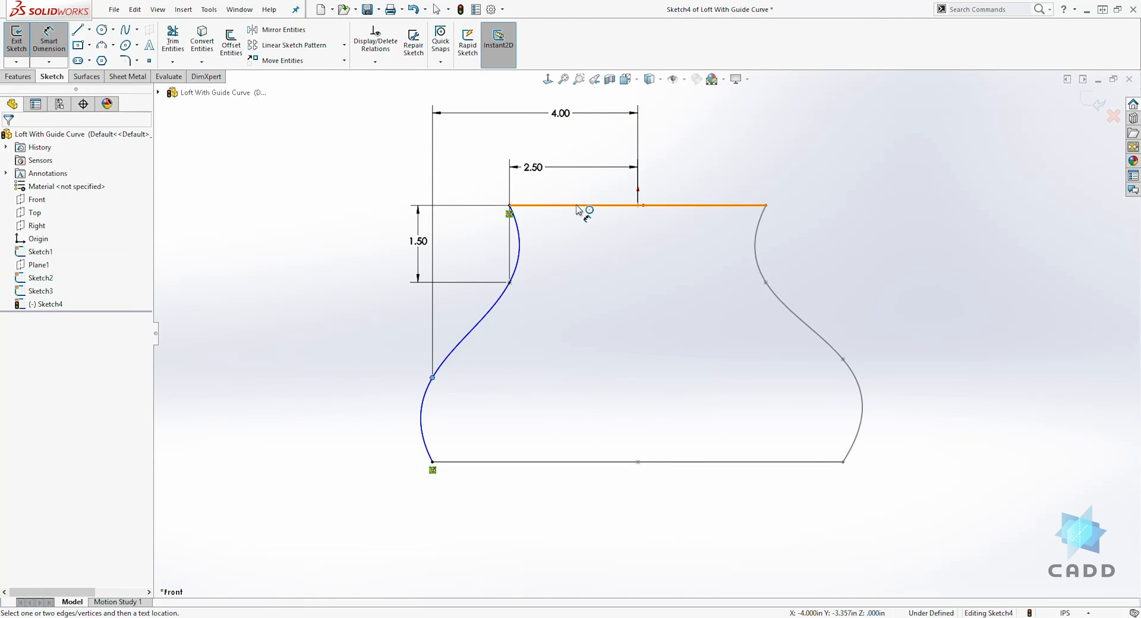
pyautogui.click(582, 206)
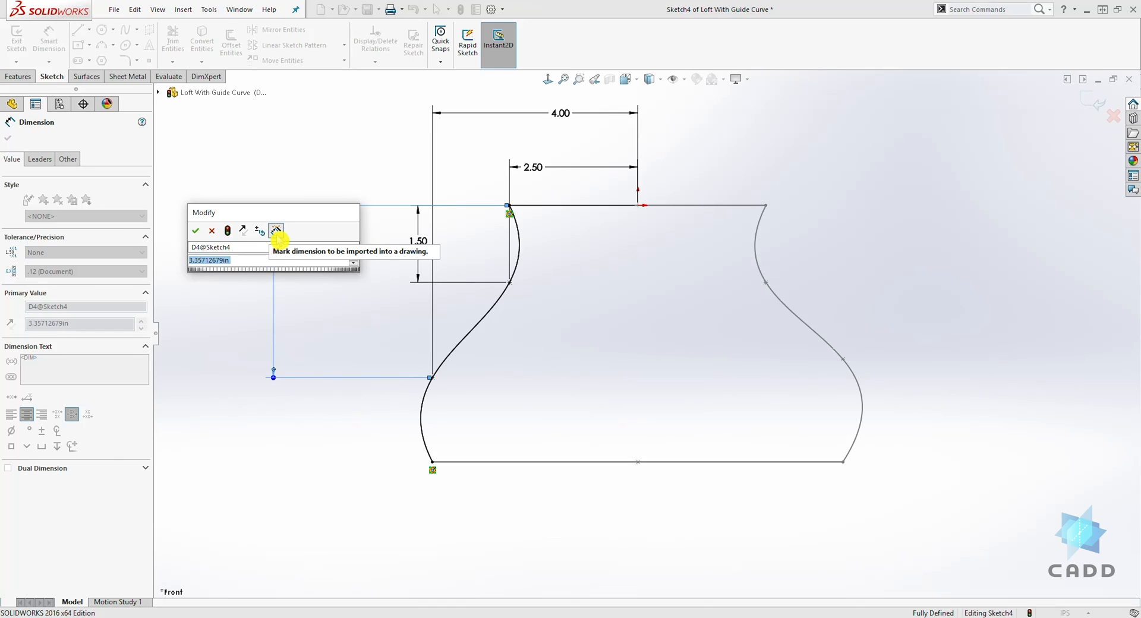
pyautogui.click(195, 230)
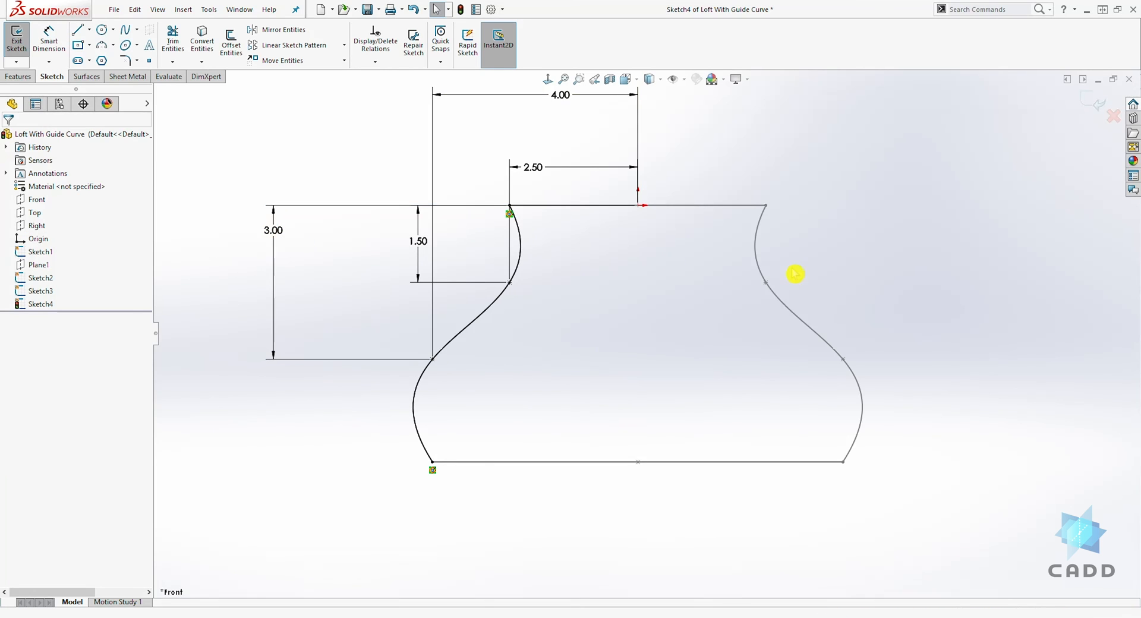
pyautogui.click(16, 38)
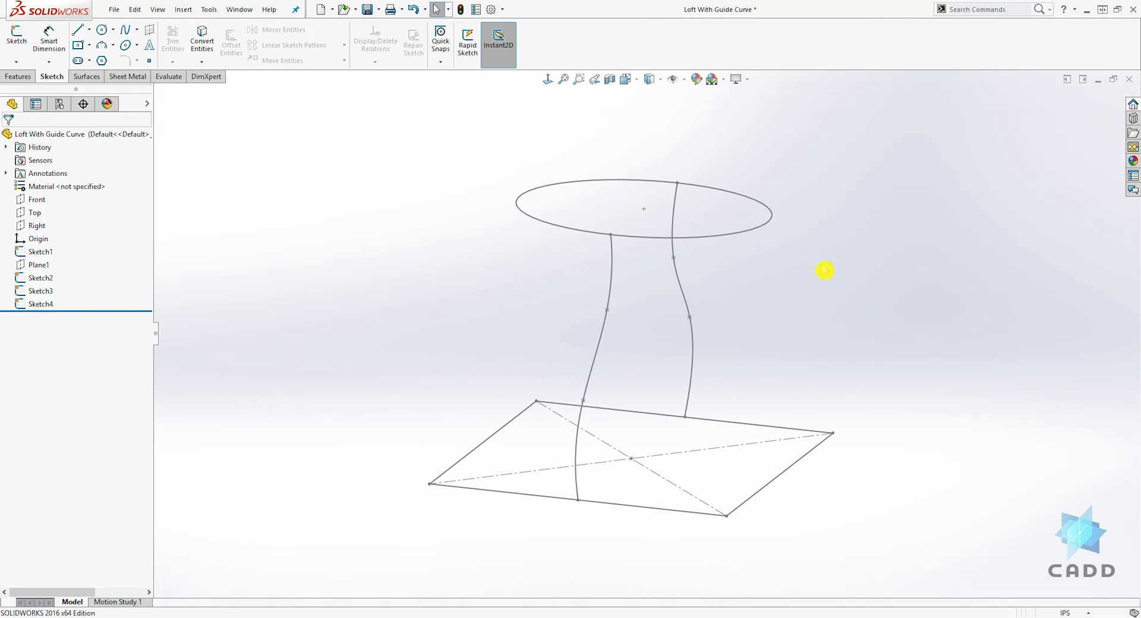
pyautogui.moveTo(489, 219)
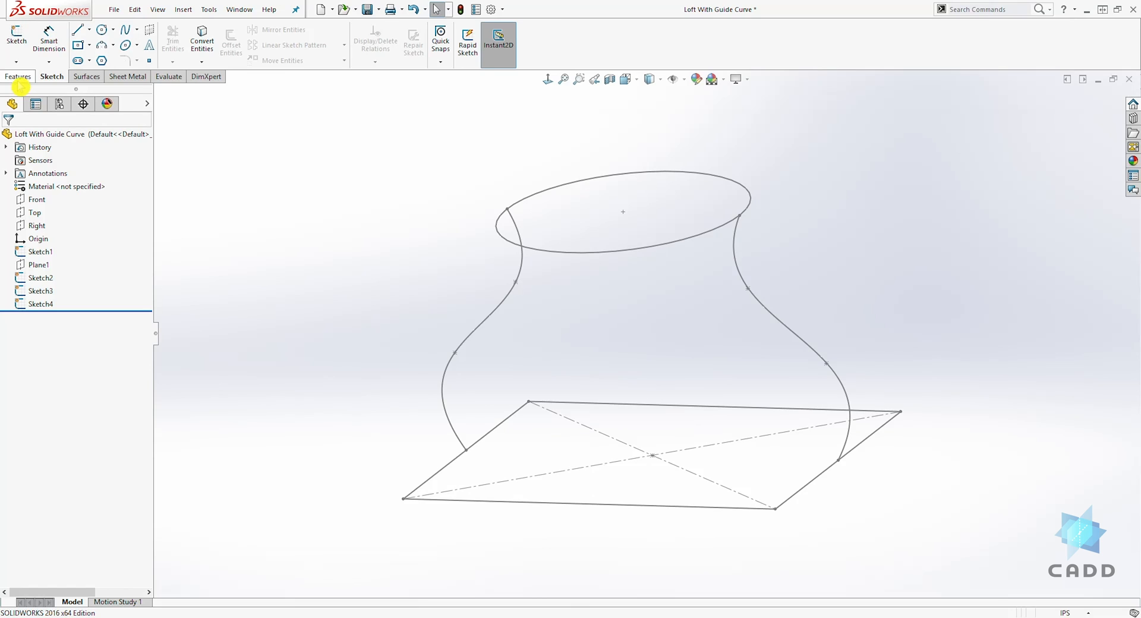
# Step: Start a Lofted Boss/Base with the ellipse Sketch1 as the first profile
pyautogui.click(18, 76)
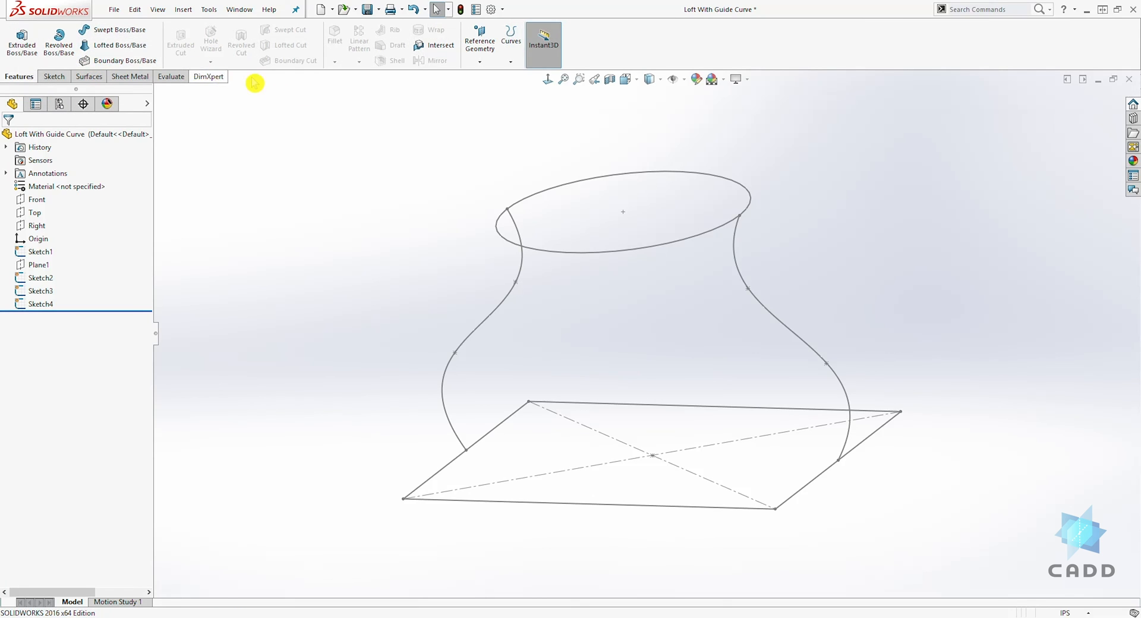
pyautogui.click(114, 46)
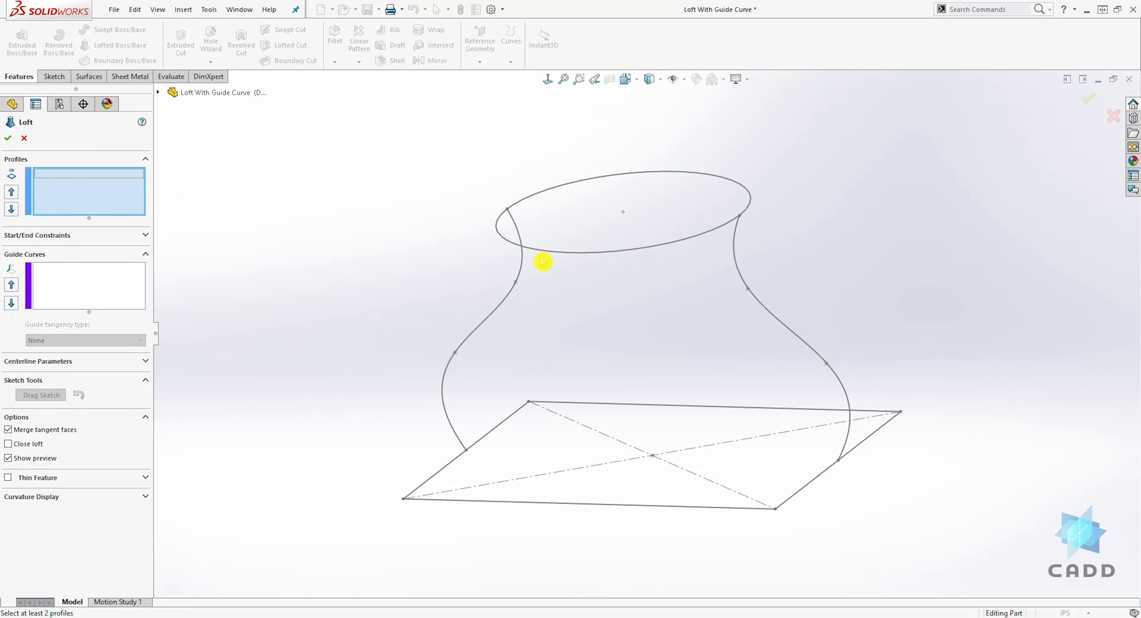
pyautogui.click(542, 261)
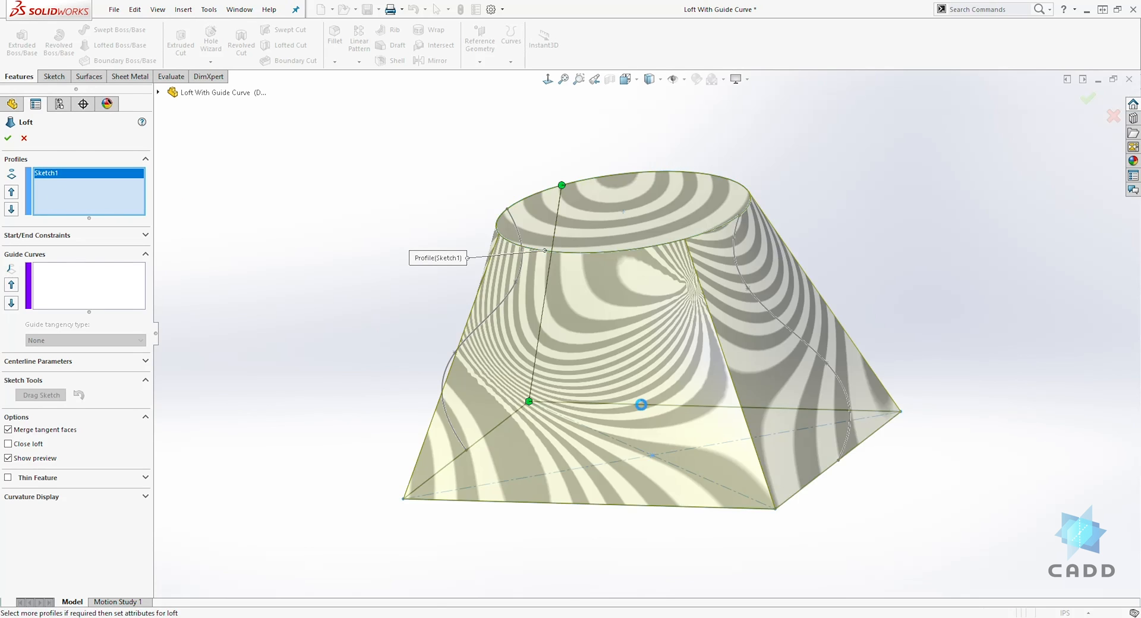
# Step: Add Sketch2 as second profile with Sketch3 and Sketch4 guide curves, accepting Loft1
pyautogui.click(425, 447)
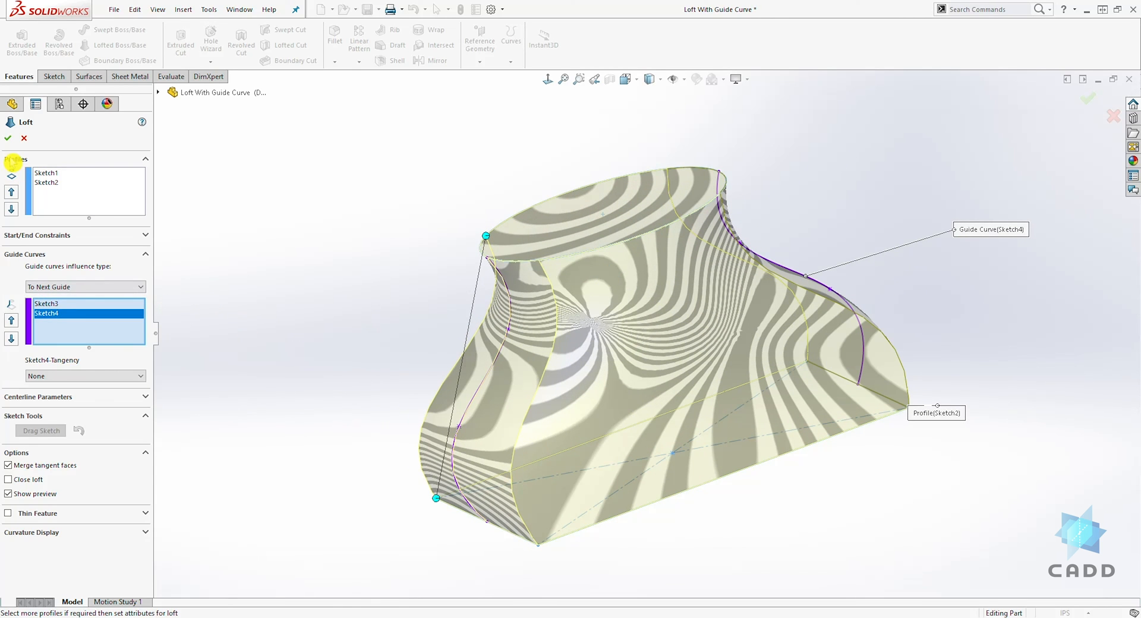
pyautogui.click(7, 138)
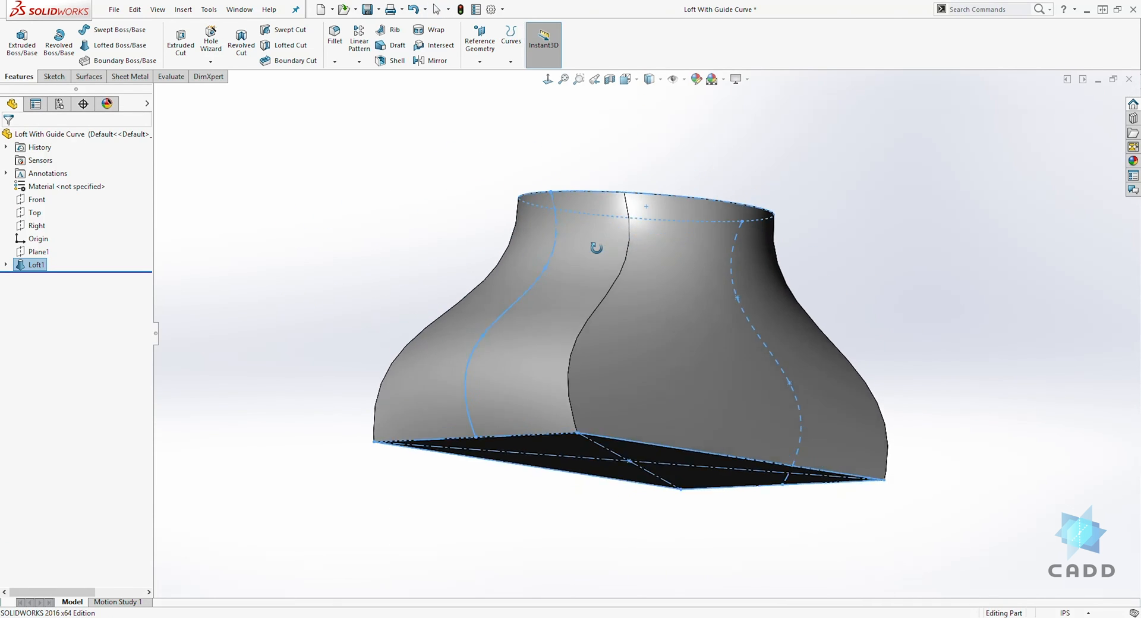
pyautogui.moveTo(597, 247); pyautogui.dragTo(566, 347)
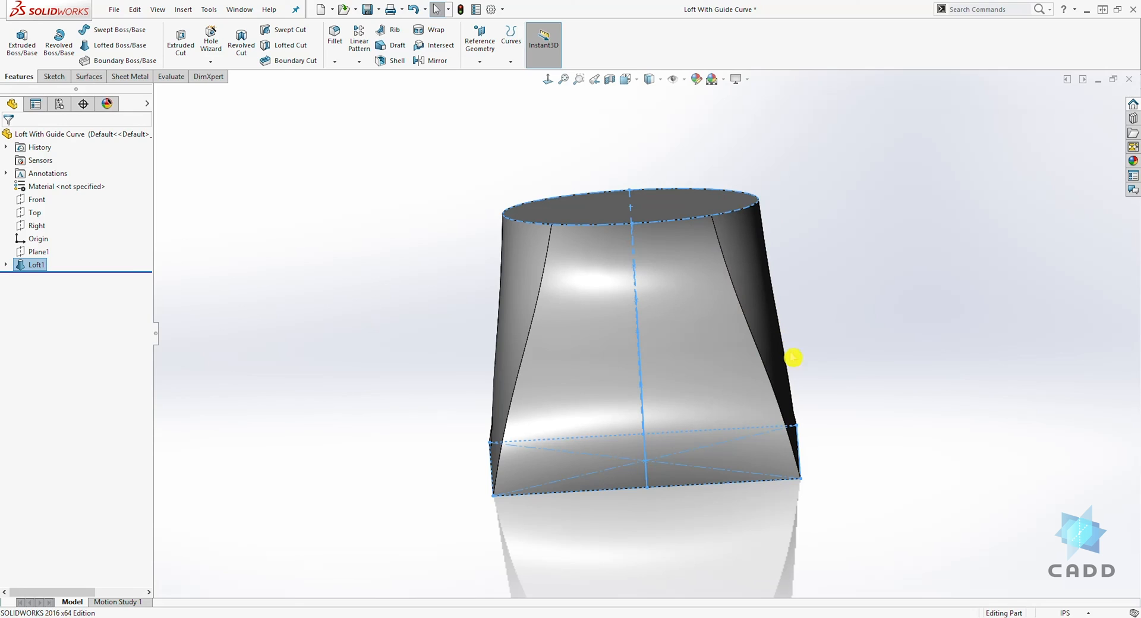
pyautogui.moveTo(797, 322)
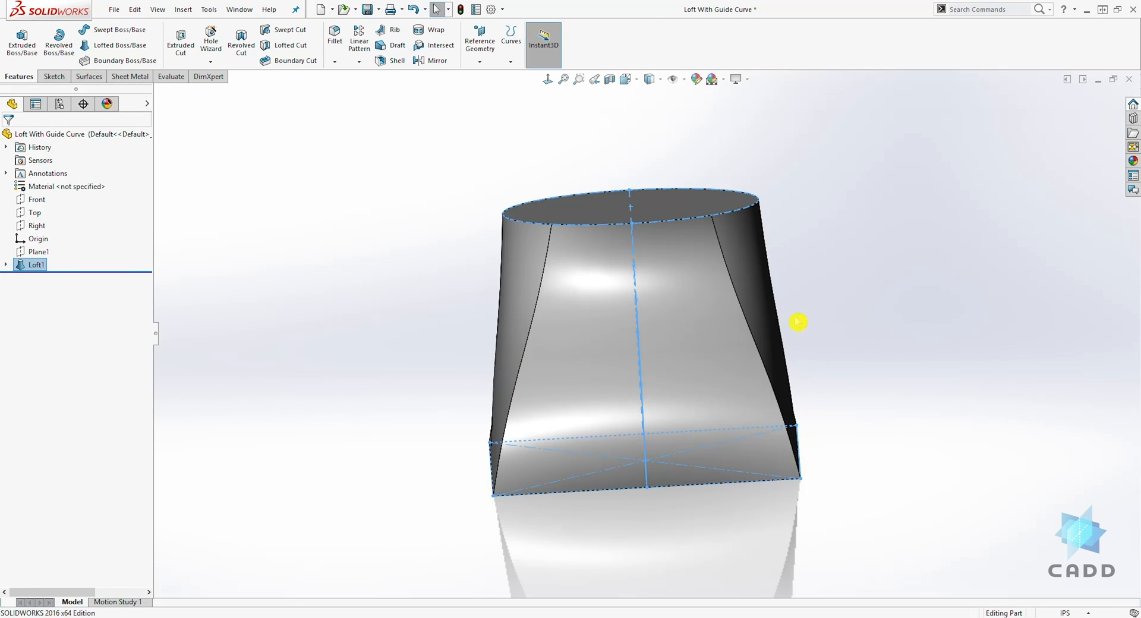
pyautogui.moveTo(759, 206)
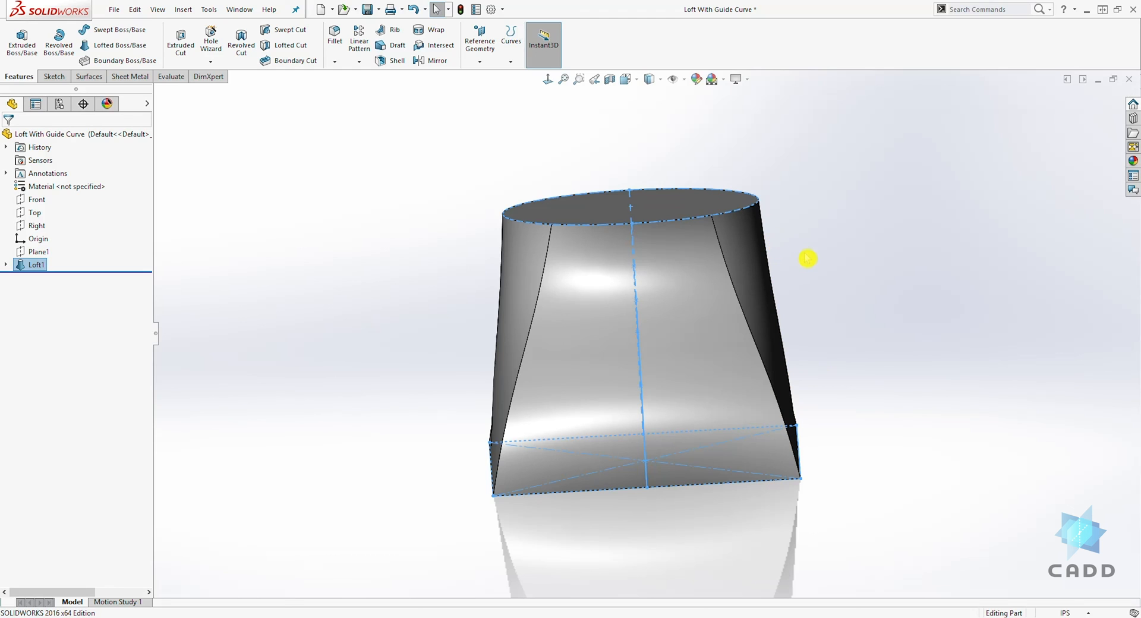
pyautogui.moveTo(813, 244)
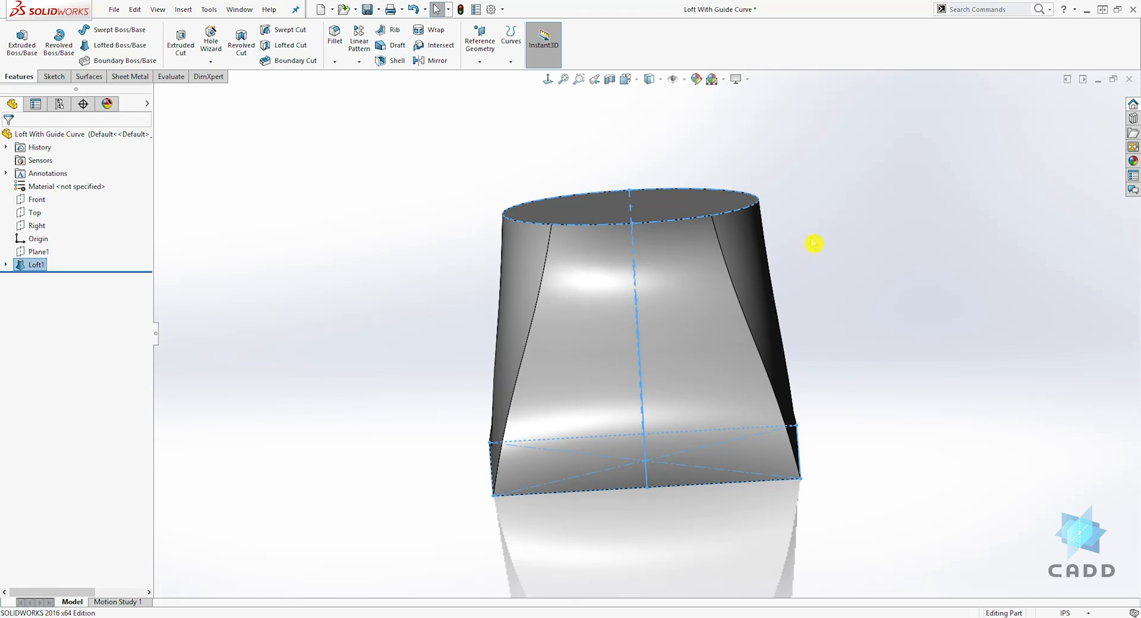